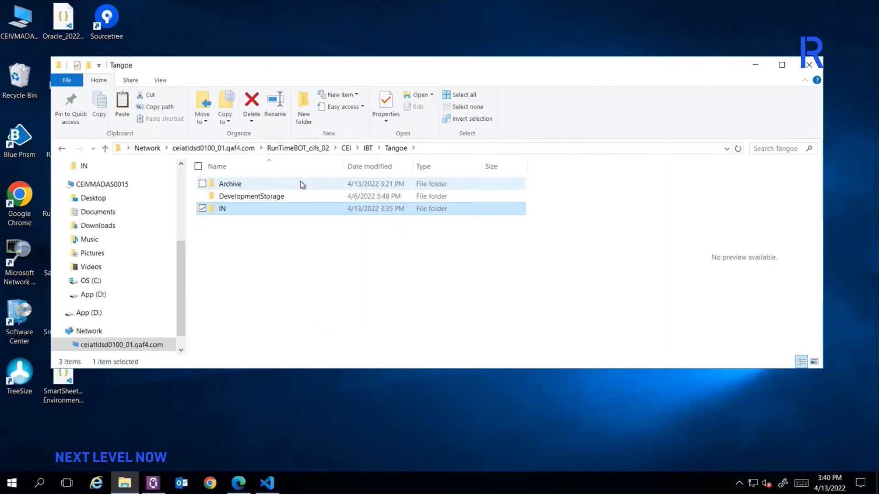
- Browse into the Tangoe Archive's 2022 folder and its April invoice files
double_click(229, 184)
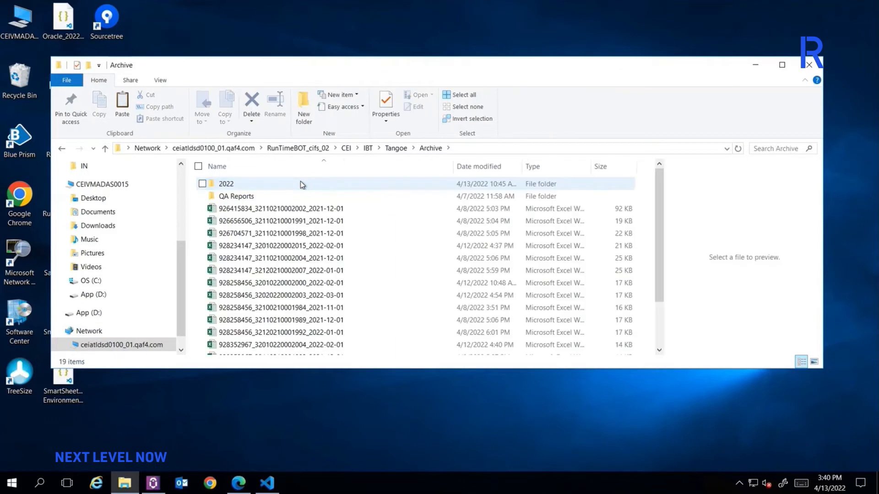
double_click(226, 184)
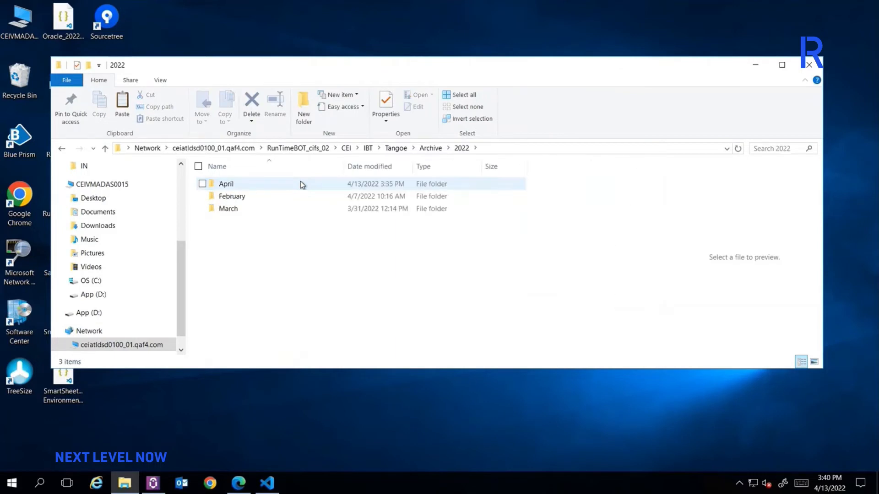
double_click(226, 183)
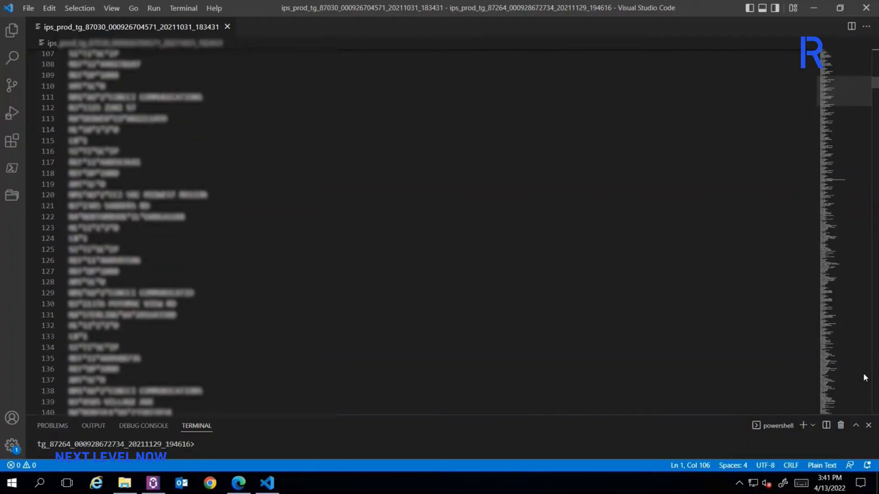
scroll(up, 3)
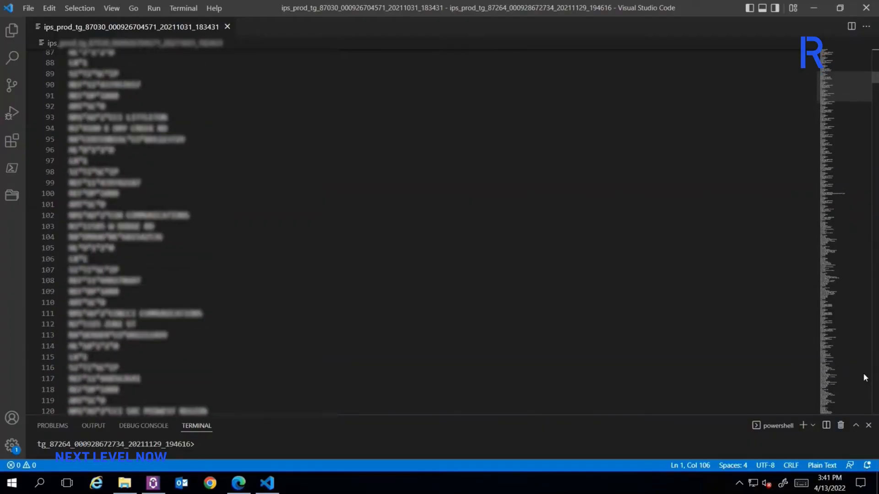
scroll(up, 3)
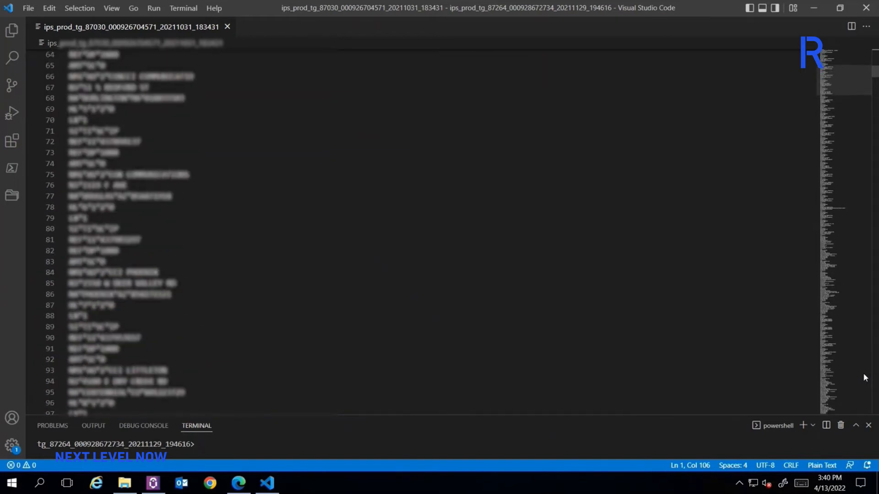
scroll(up, 3)
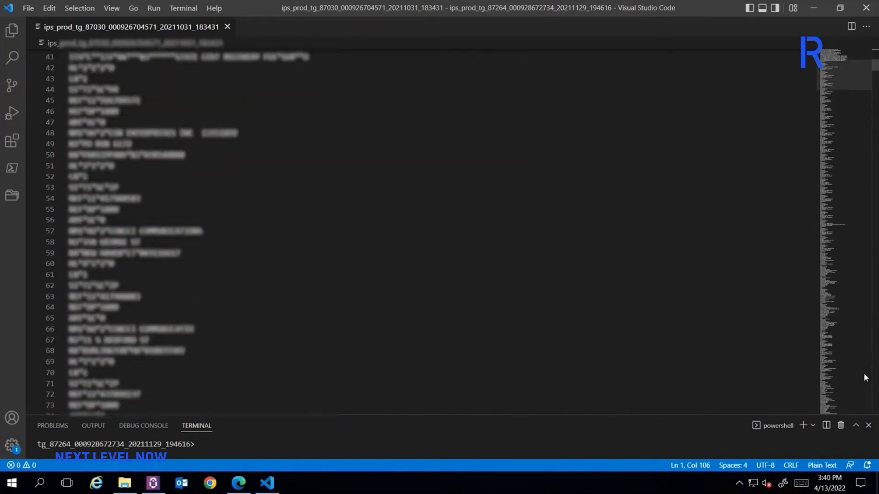
scroll(up, 3)
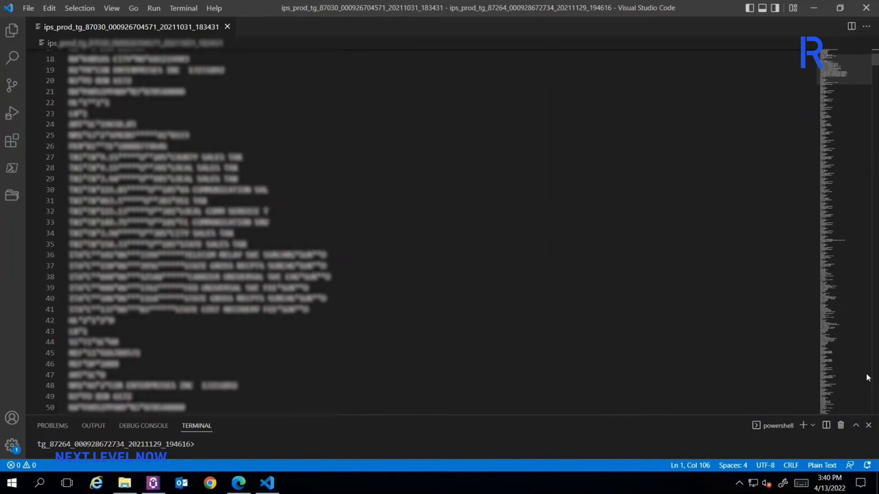
scroll(up, 3)
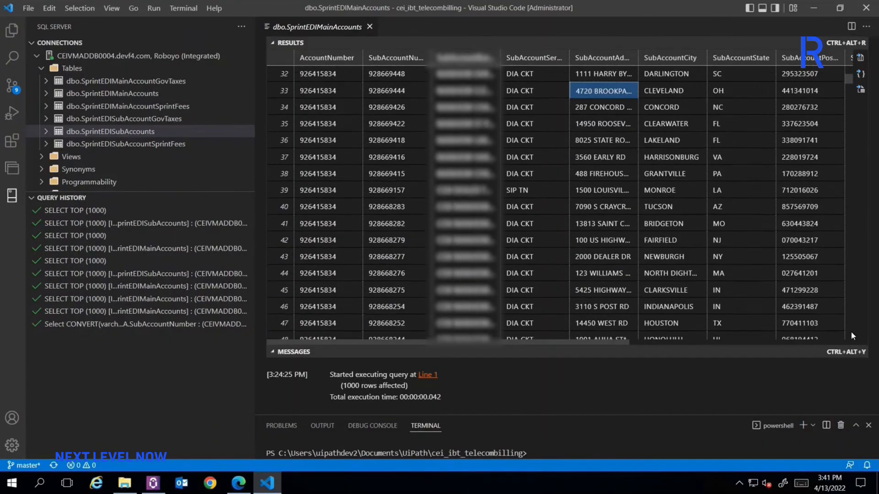
scroll(down, 3)
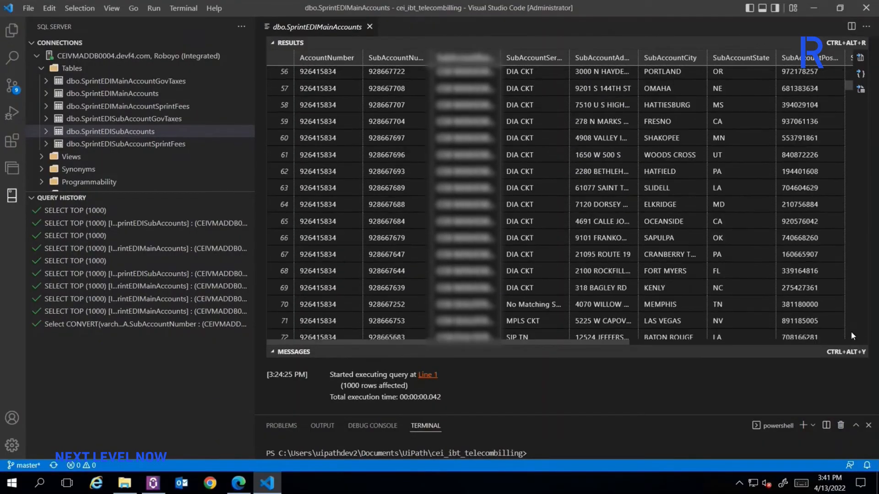
scroll(down, 3)
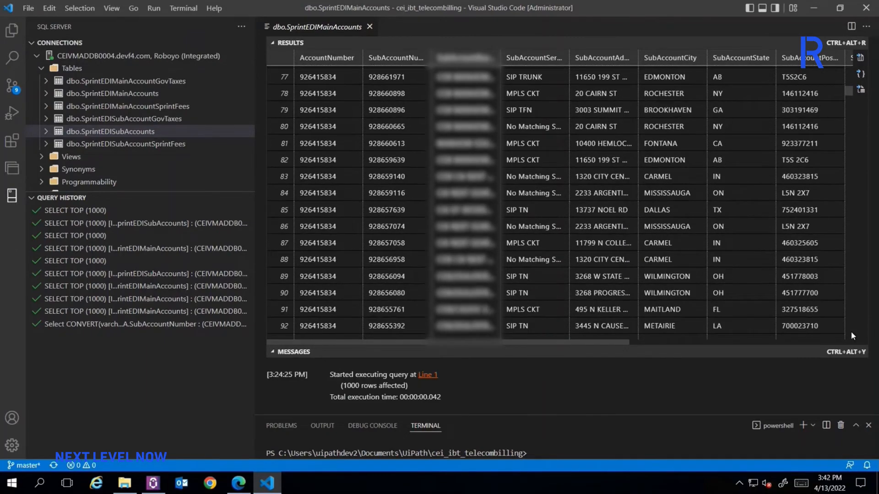
click(816, 9)
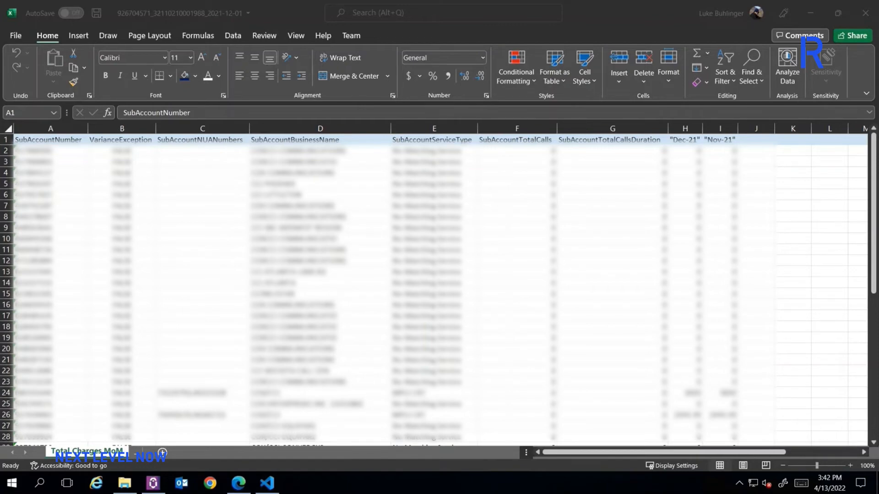
- Review the Exceptions, Taxes and Fees MoM, SubAccount Snapshot, Geolocation sheets, ending on Main Account Summary
click(87, 451)
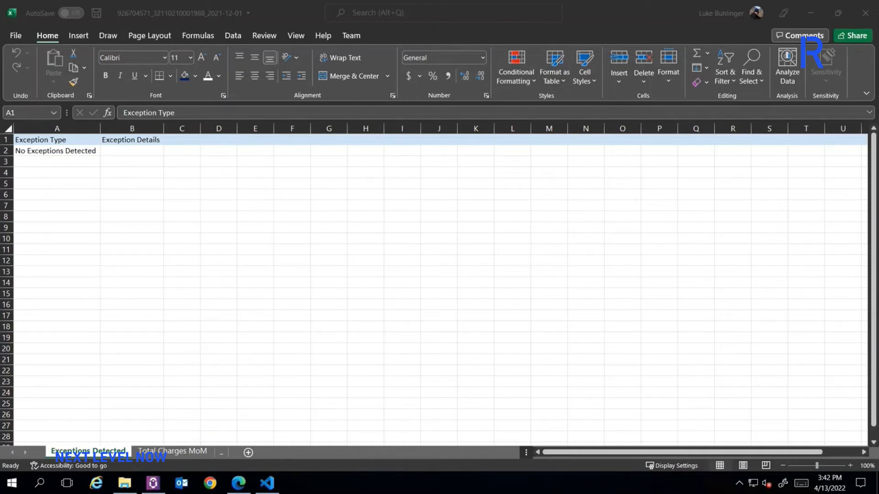
click(88, 451)
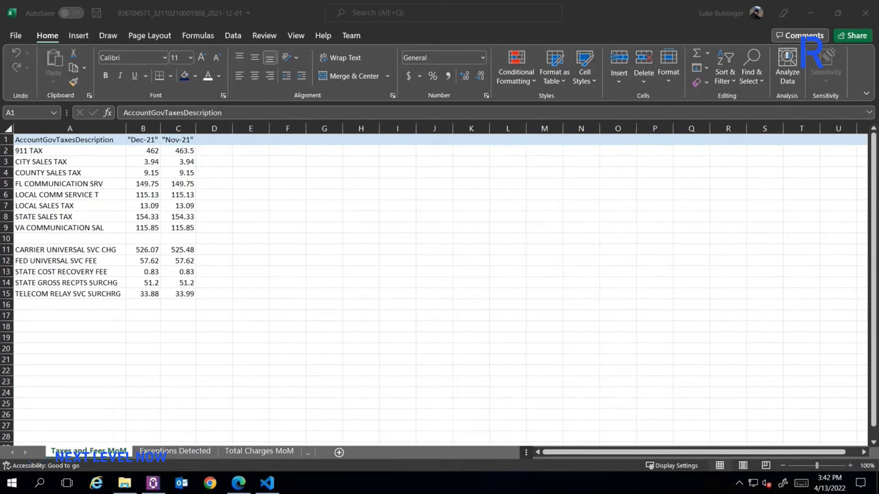
click(106, 452)
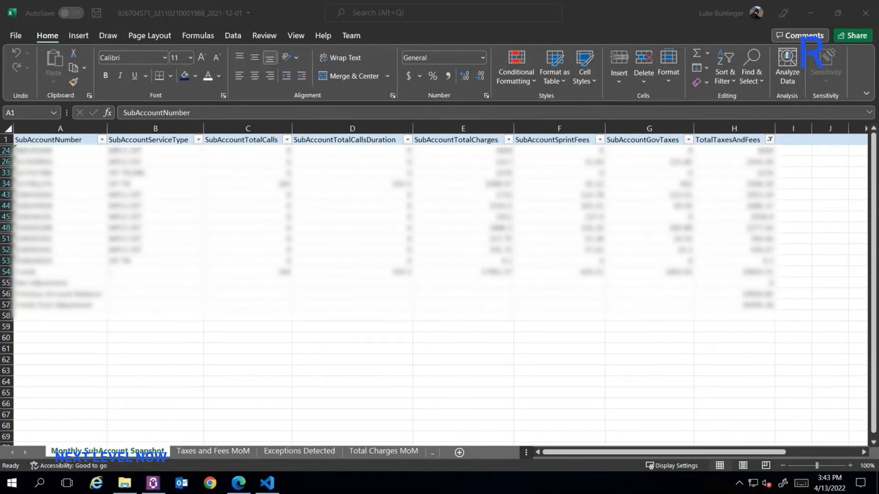
click(101, 451)
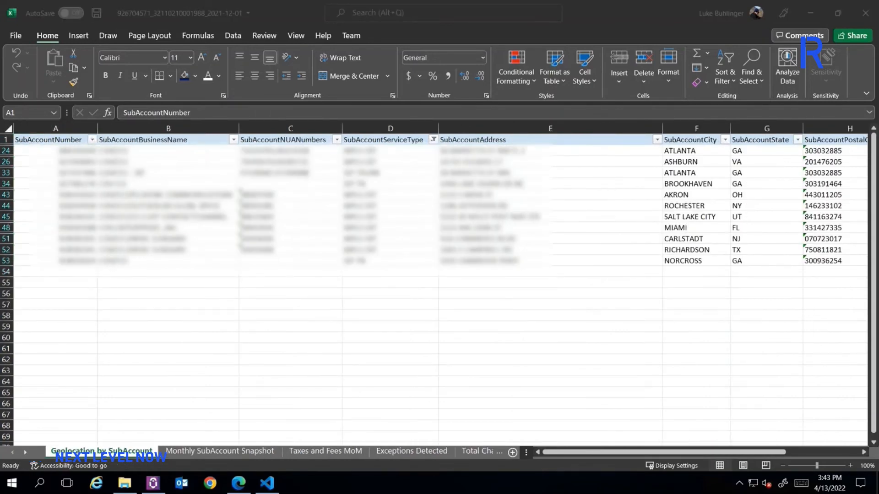
click(95, 450)
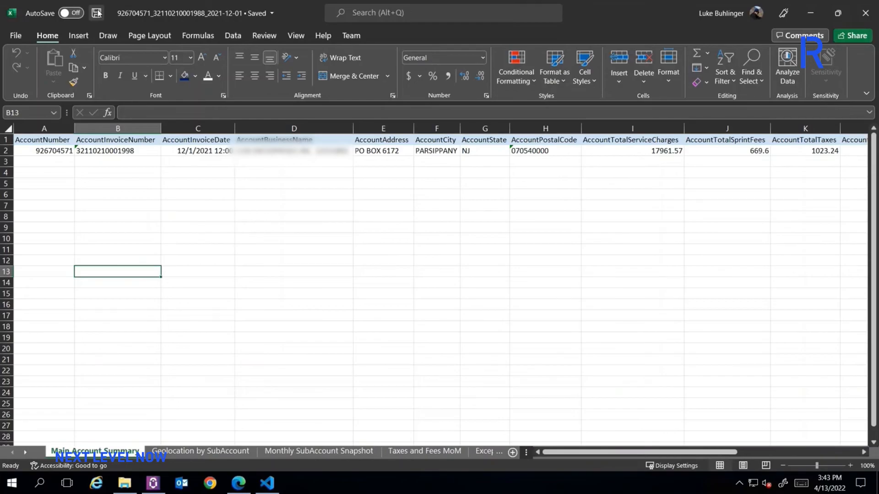